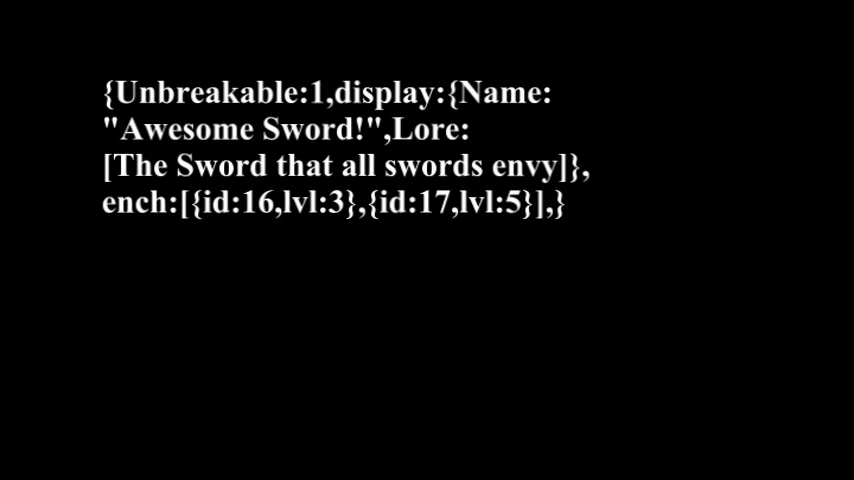
text(,AttributeModifiers:[{AttributeName:"generic.attackDamage",Name:"generic.attackDamage",Amount:50,Operation:0,UUIDLeast:894654,UUIDMost:2872}]})
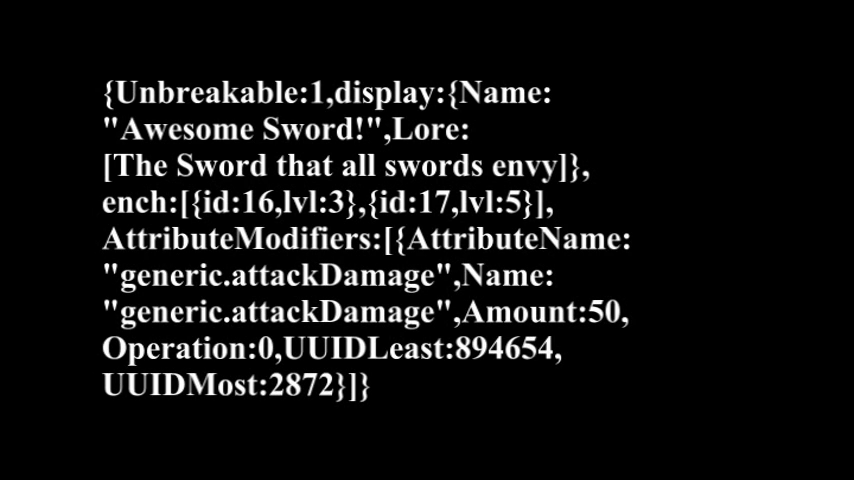